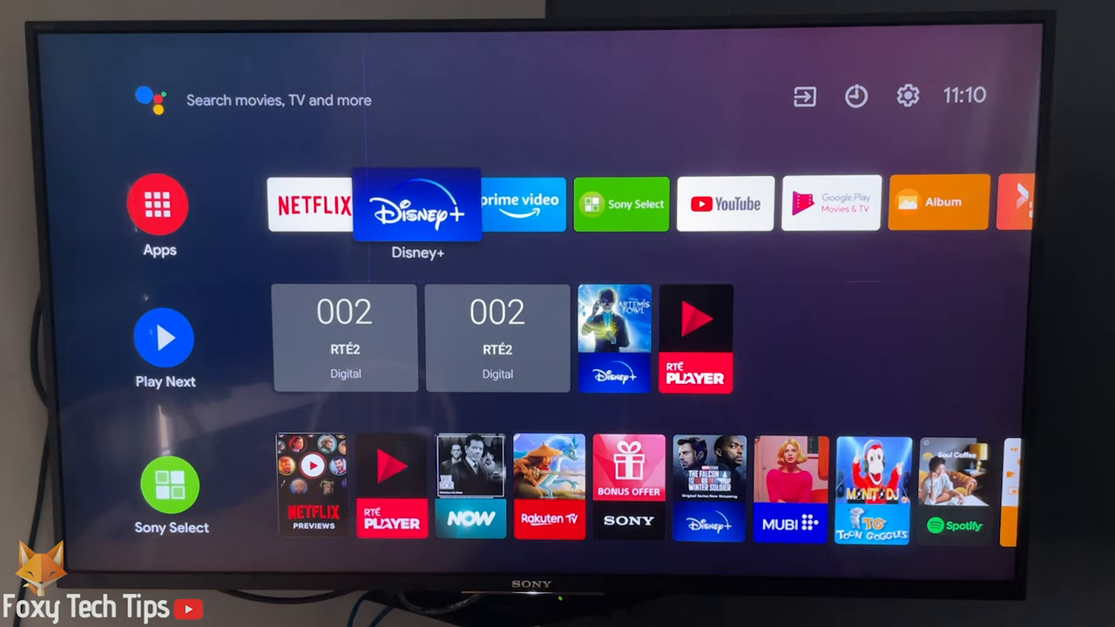
Open the TV's Inputs list and select Screen mirroring
left_click(804, 95)
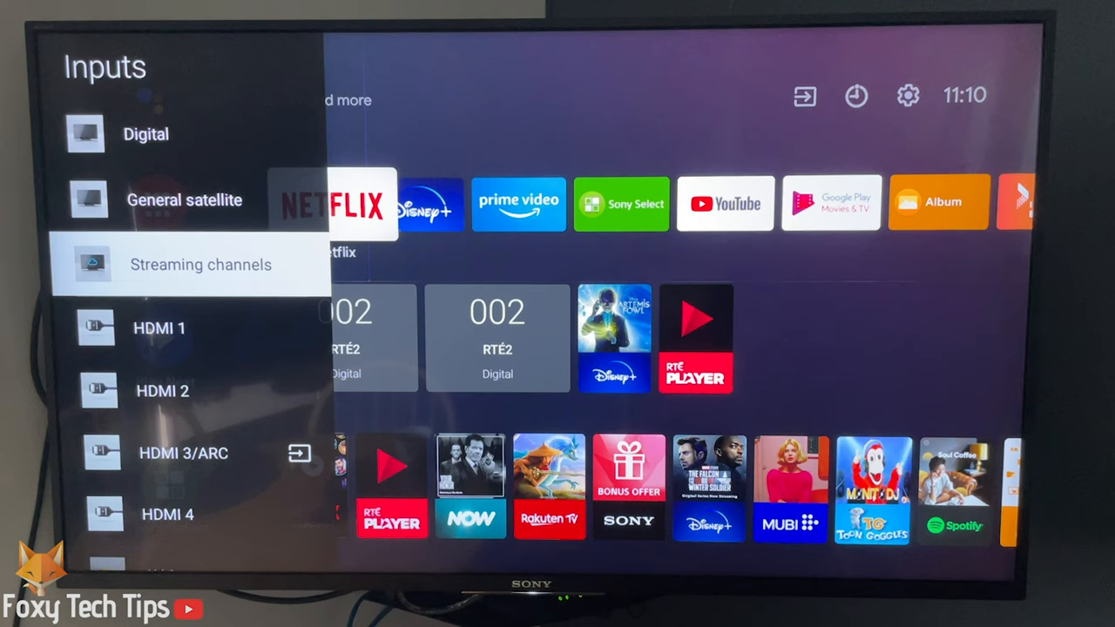
scroll("down", 3)
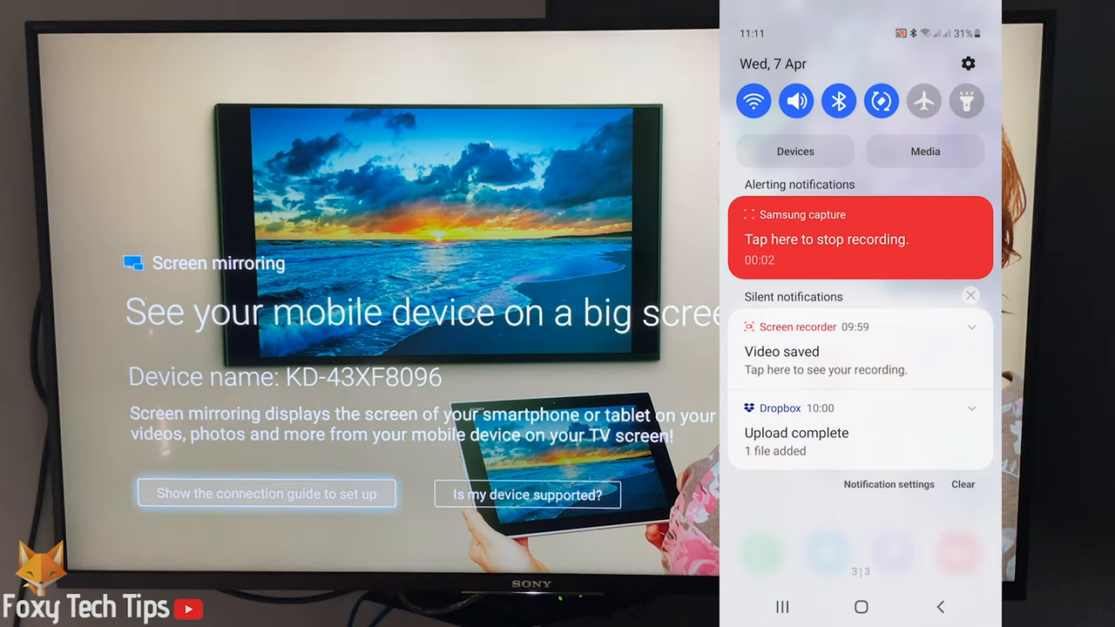
Open the phone's quick settings and connect Smart View to the Sony TV
scroll("down", 3)
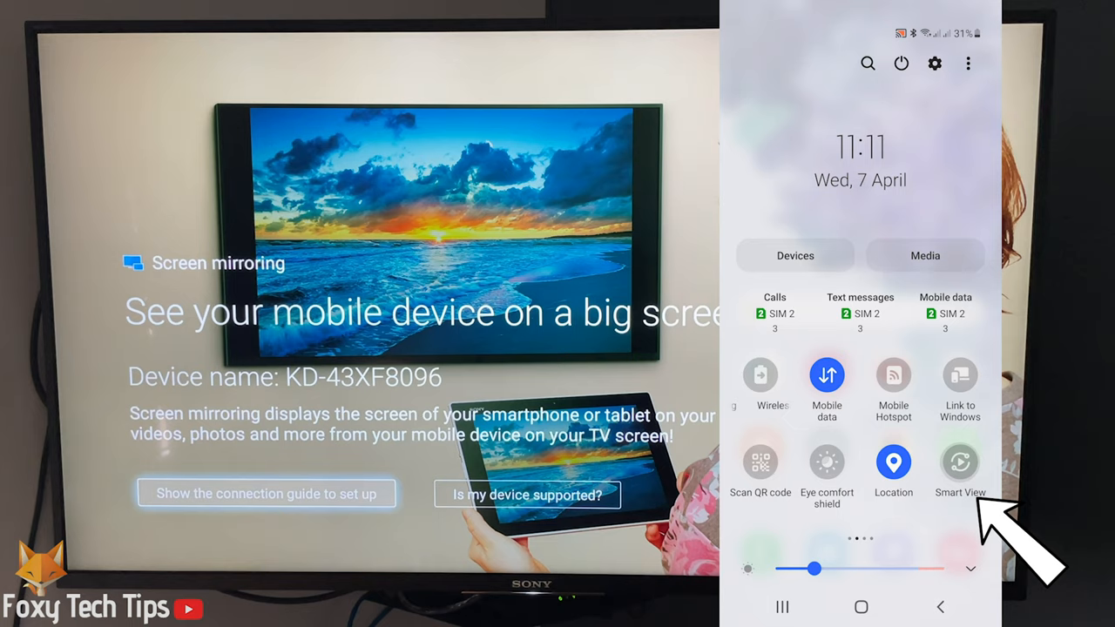
left_click(960, 463)
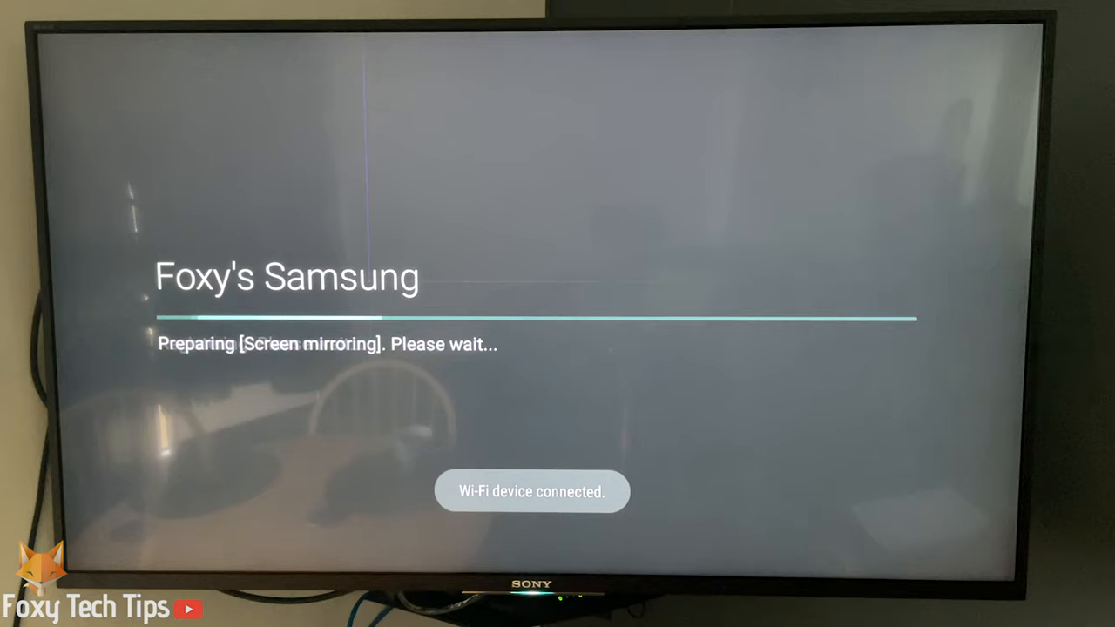